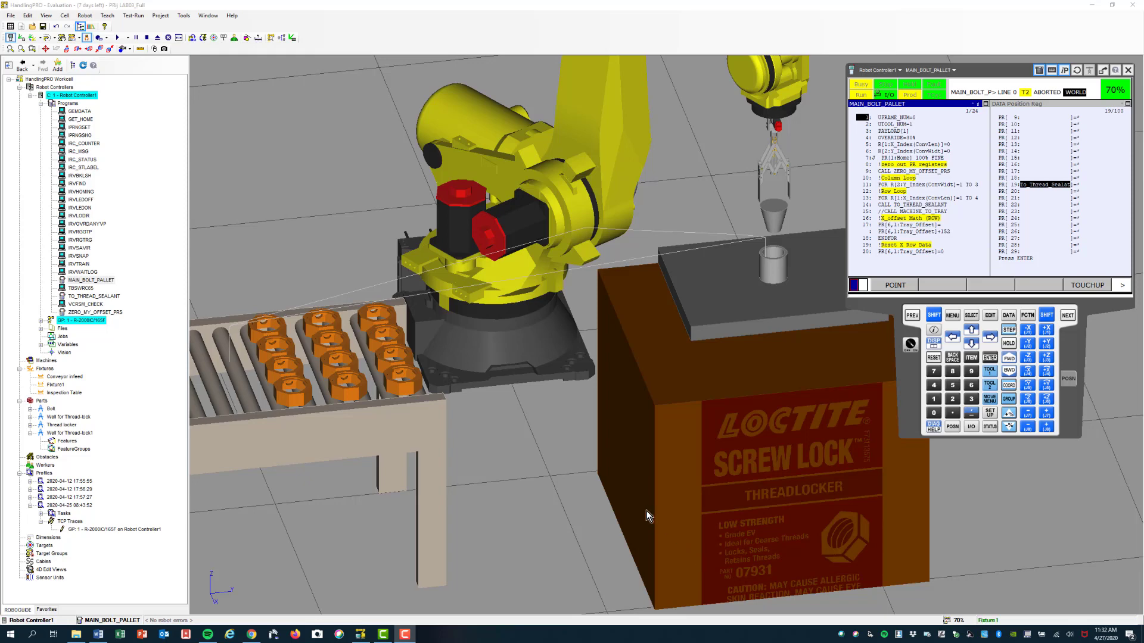
mouse_move(558, 317)
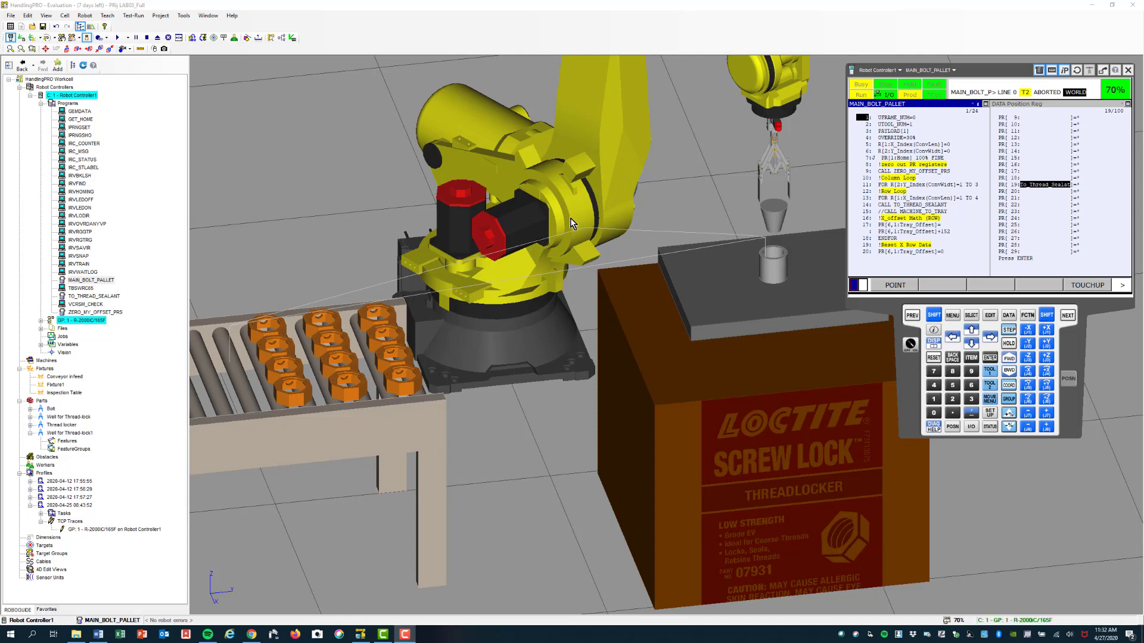
mouse_move(557, 363)
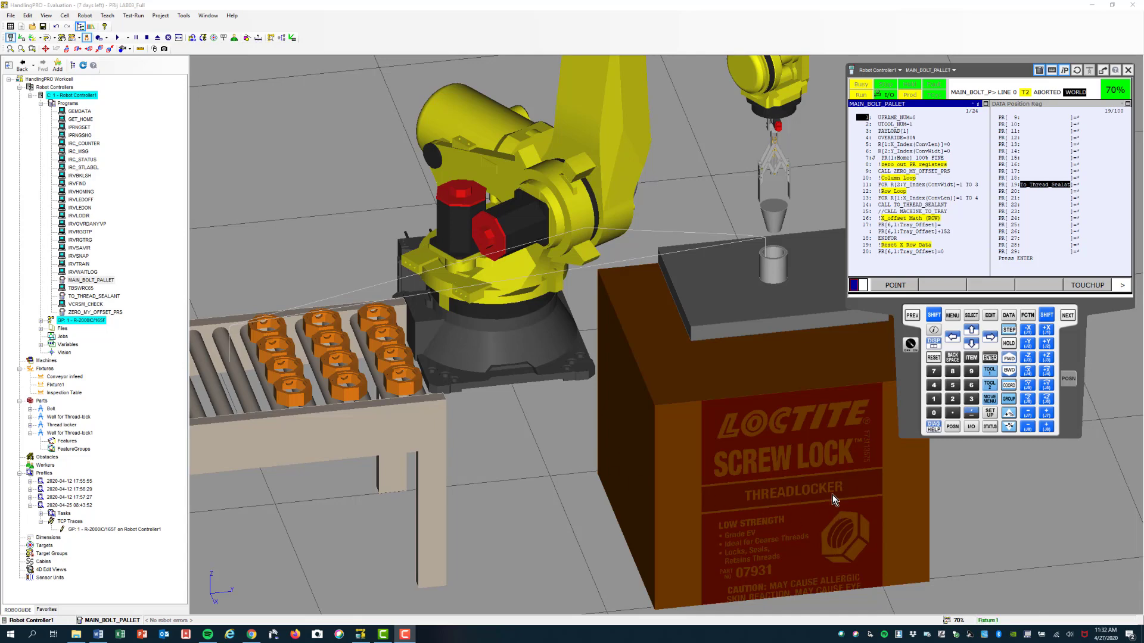
mouse_move(757, 485)
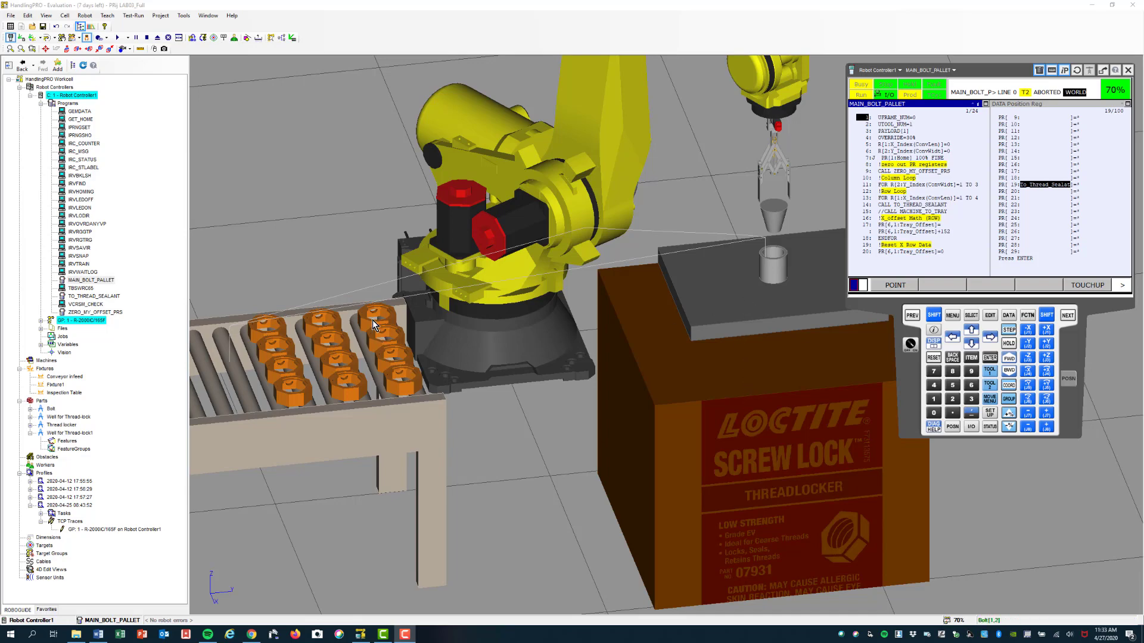
mouse_move(312, 395)
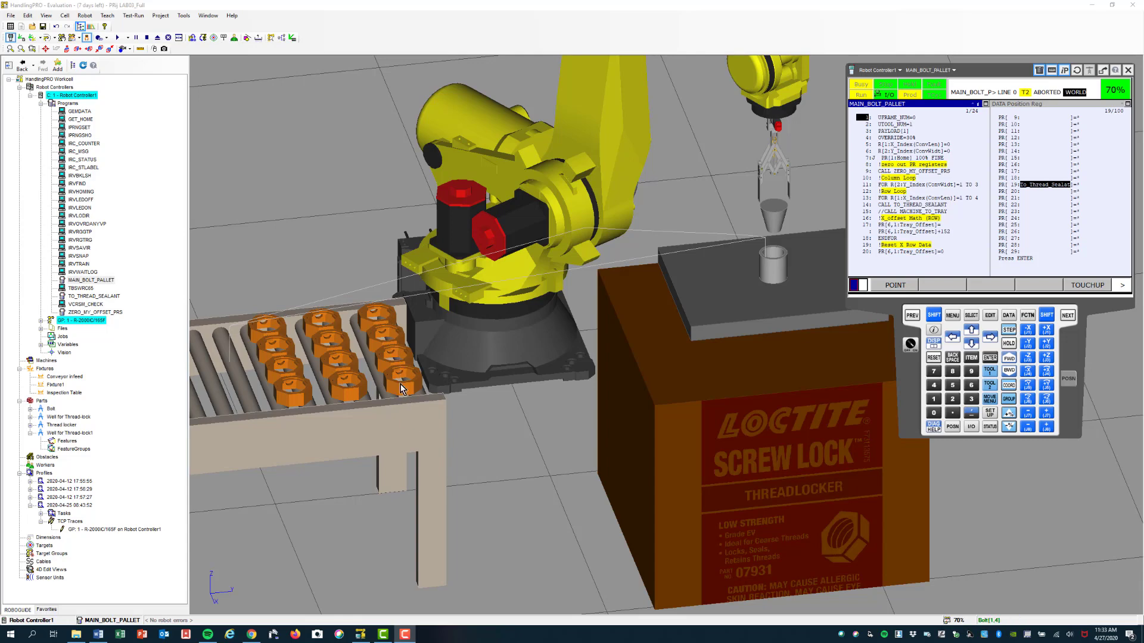
mouse_move(278, 324)
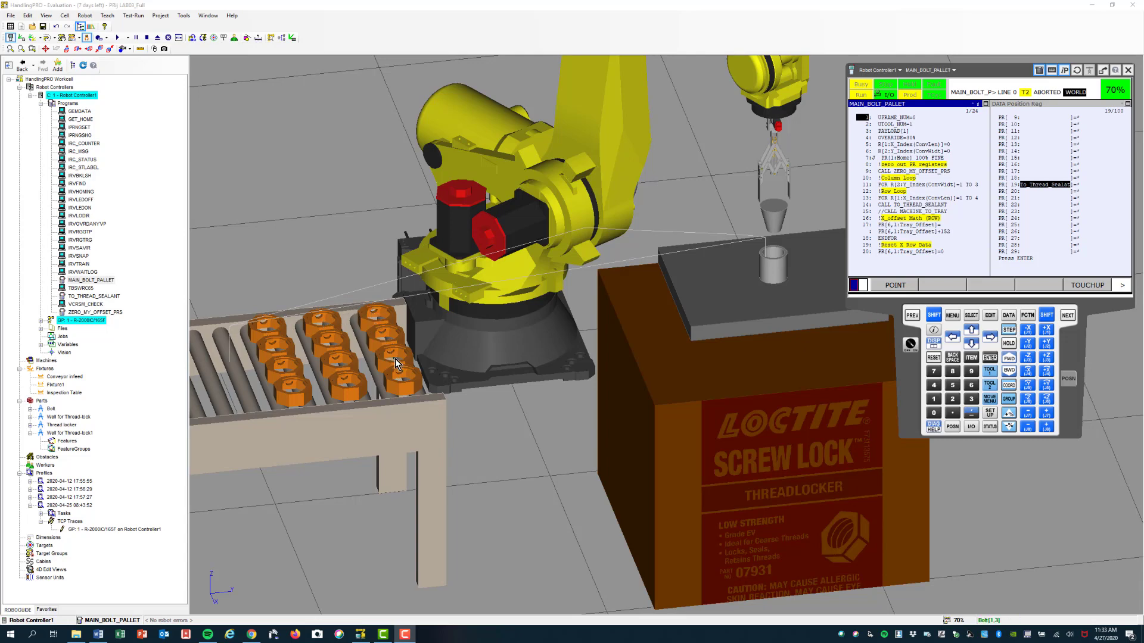
mouse_move(378, 310)
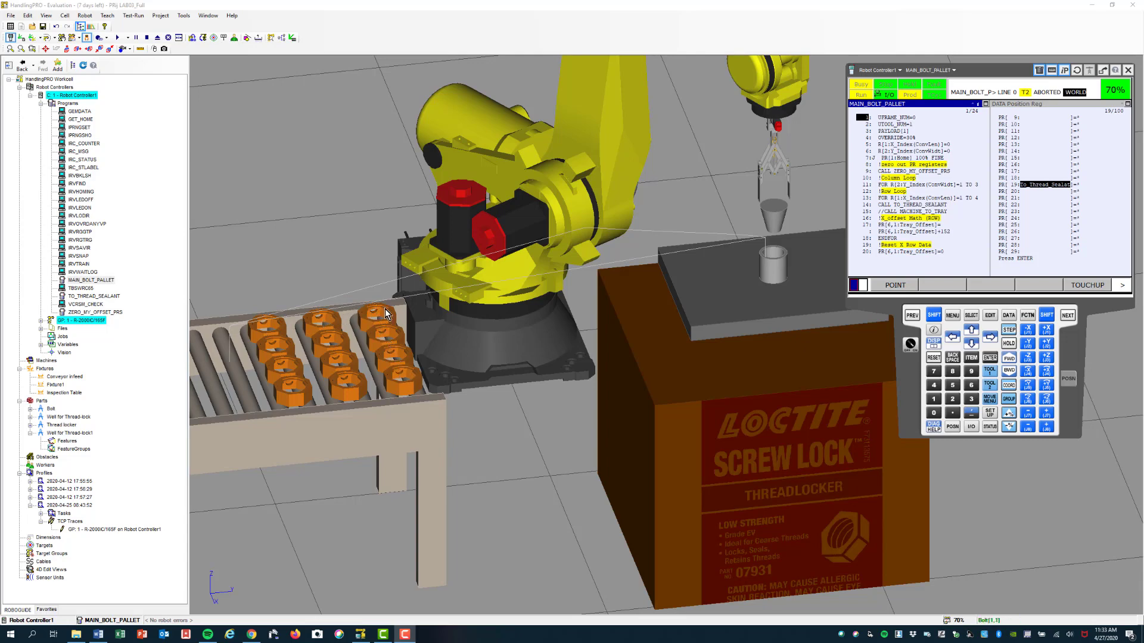
mouse_move(330, 363)
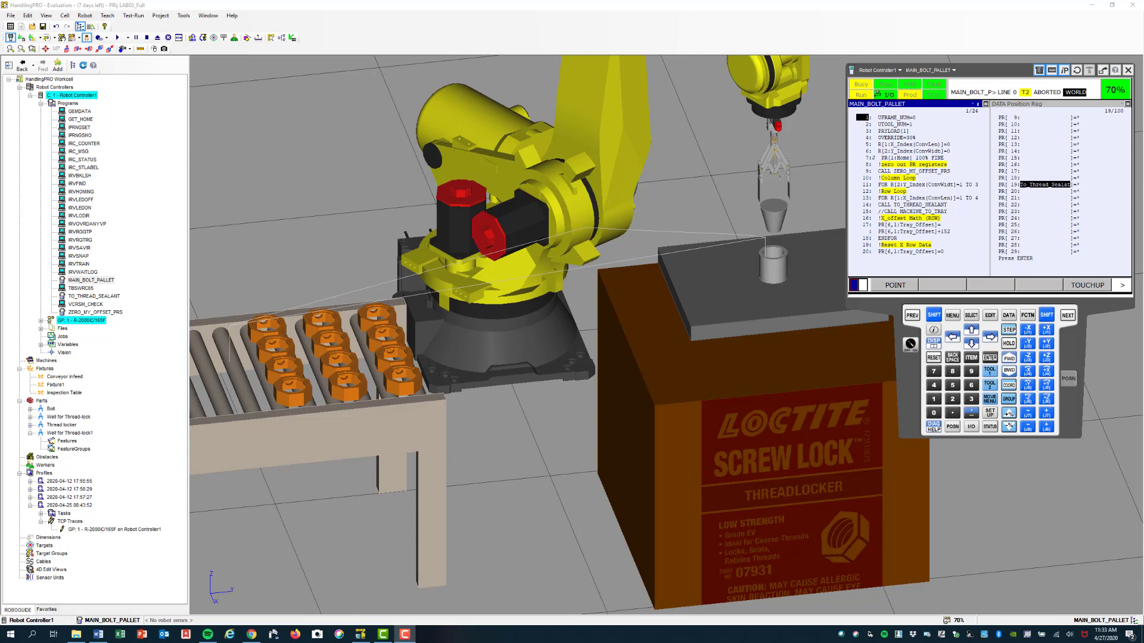
mouse_move(784, 217)
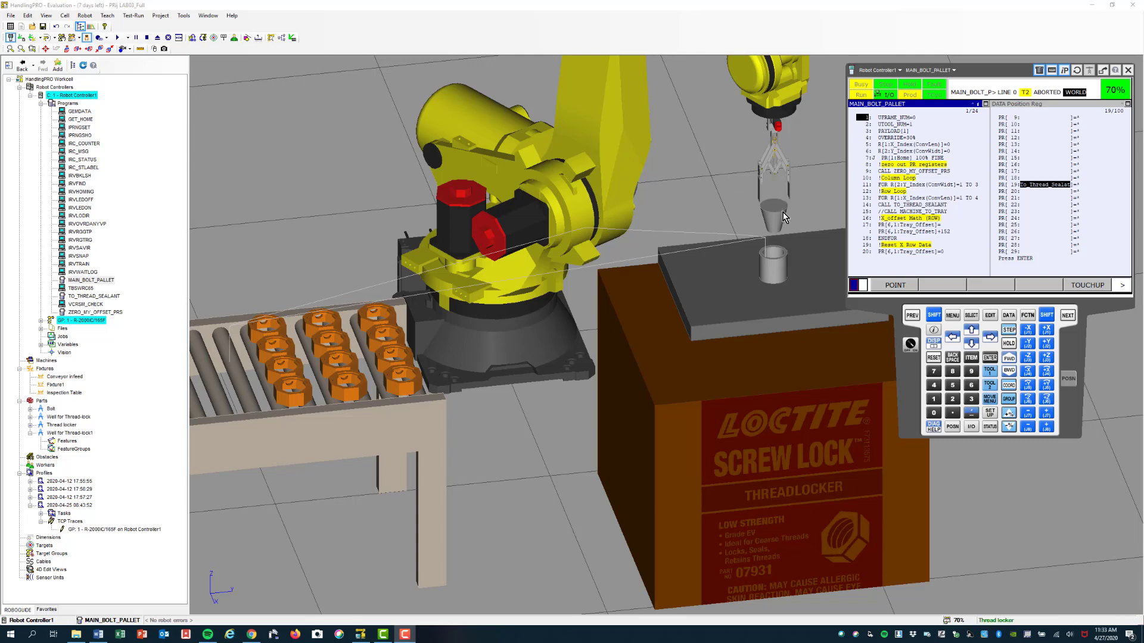
mouse_move(782, 221)
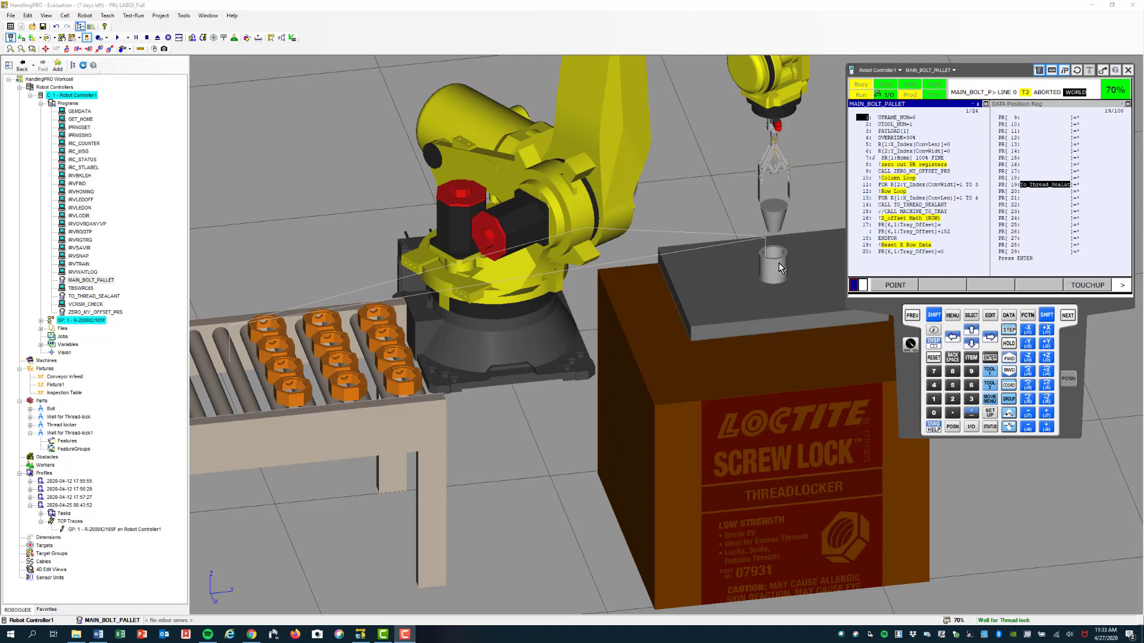
mouse_move(778, 224)
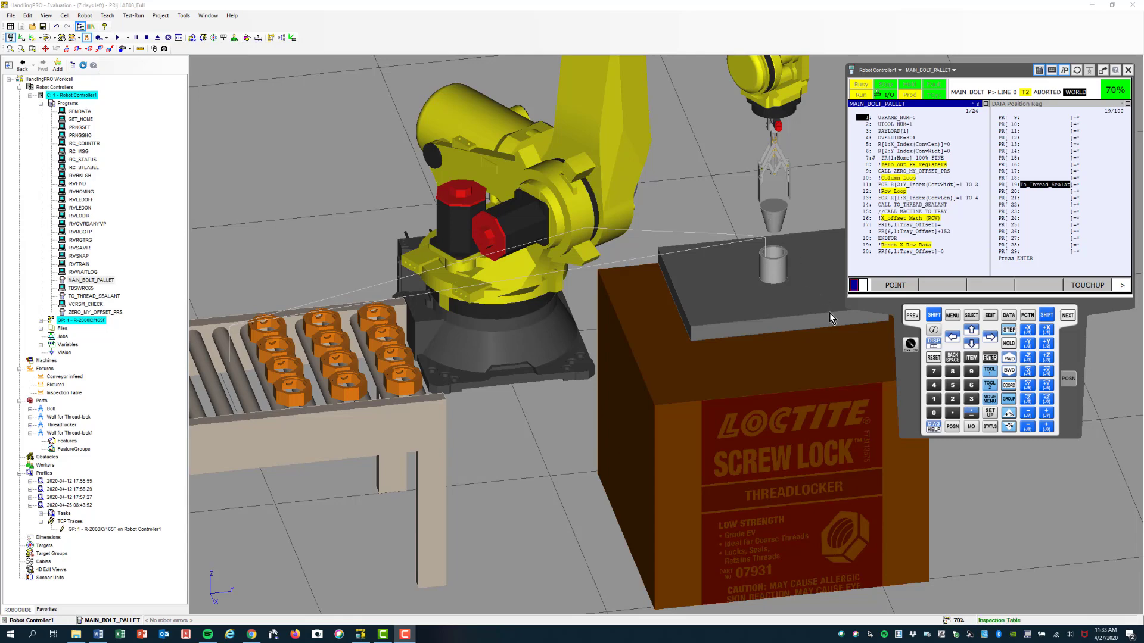
mouse_move(954, 281)
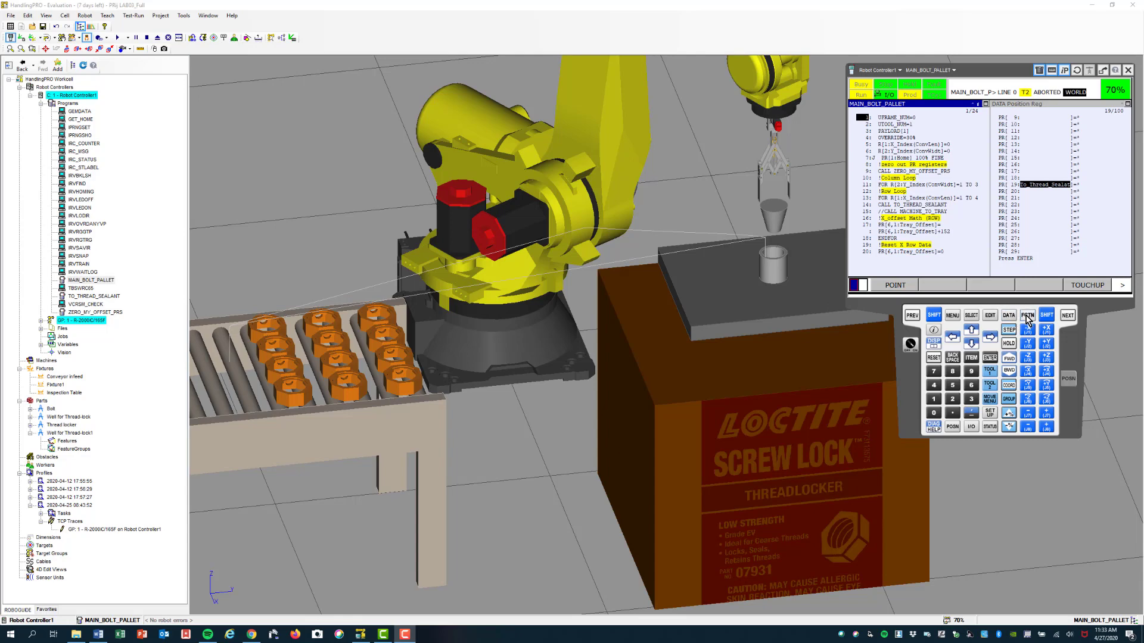
Toggle the controller functions list on the pendant, then start MAIN_BOLT_PALLET forward to call TO_THREAD_SEALANT.
click(1026, 314)
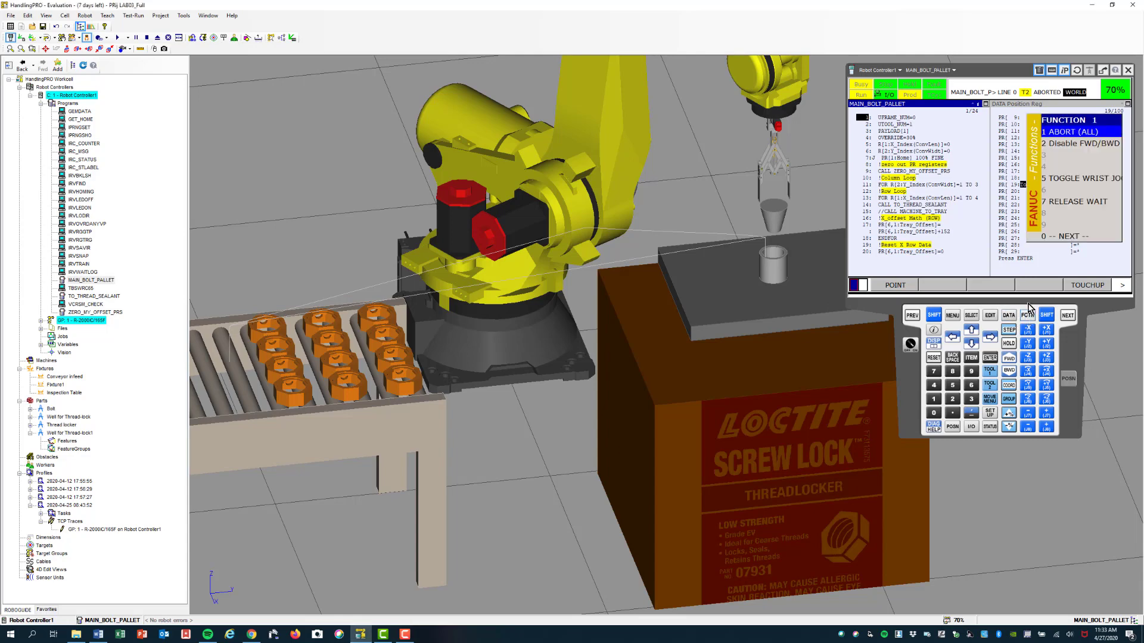
click(1028, 306)
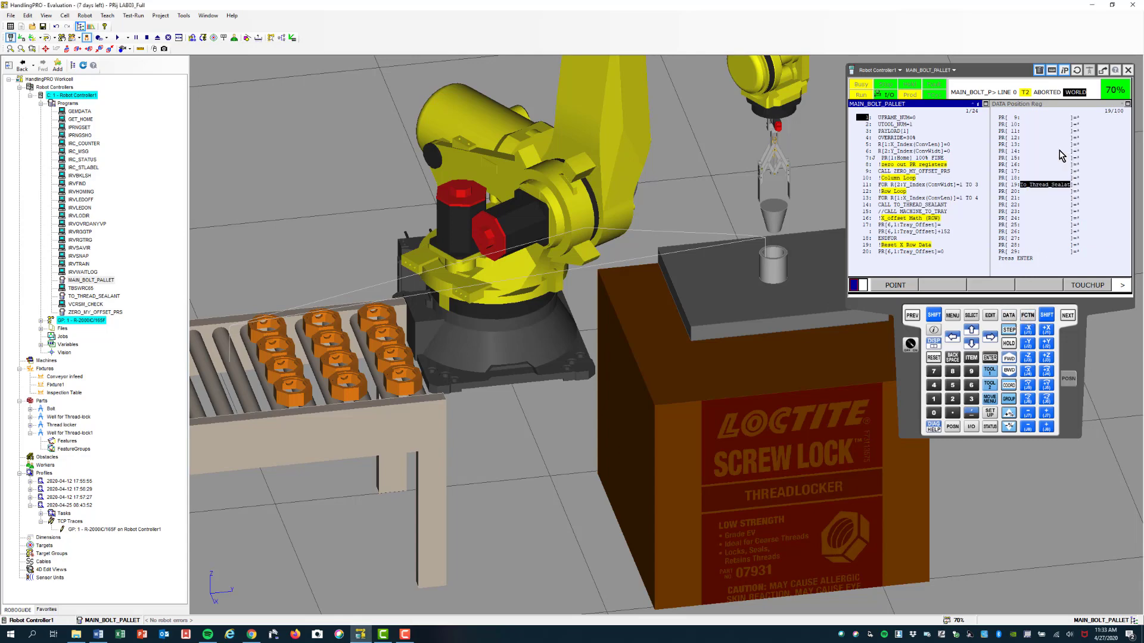
click(1027, 314)
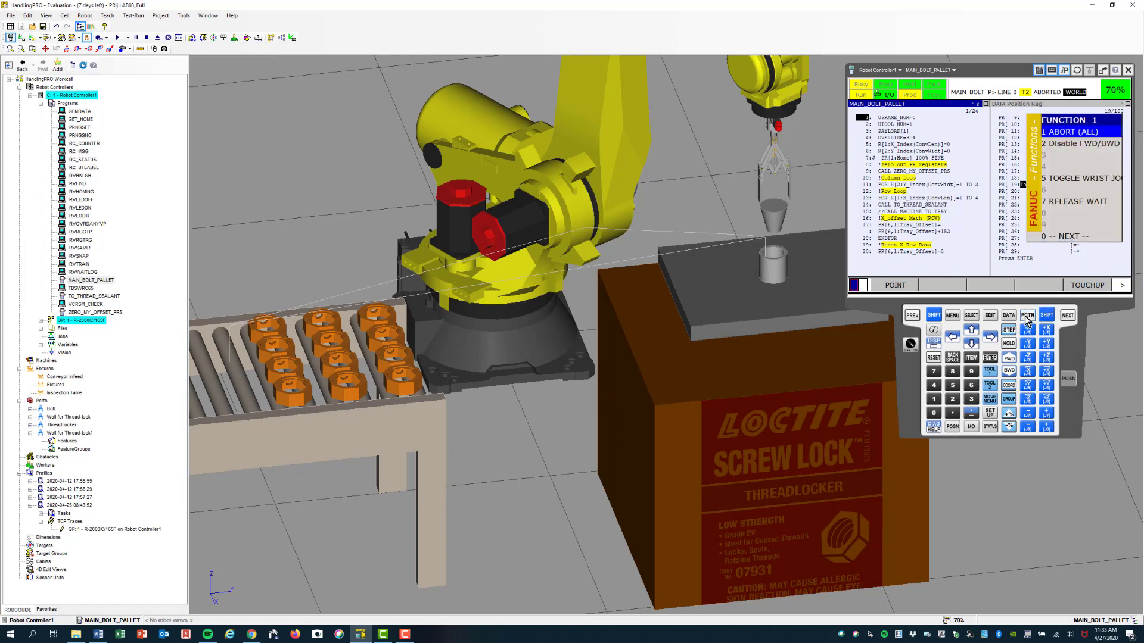
click(1026, 315)
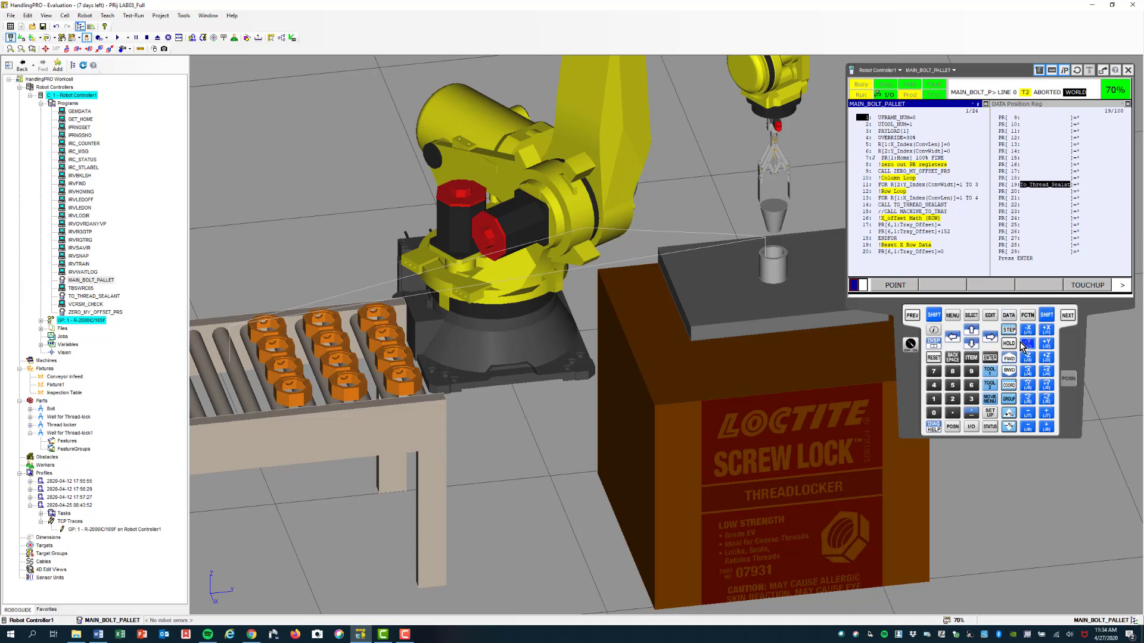
click(1009, 330)
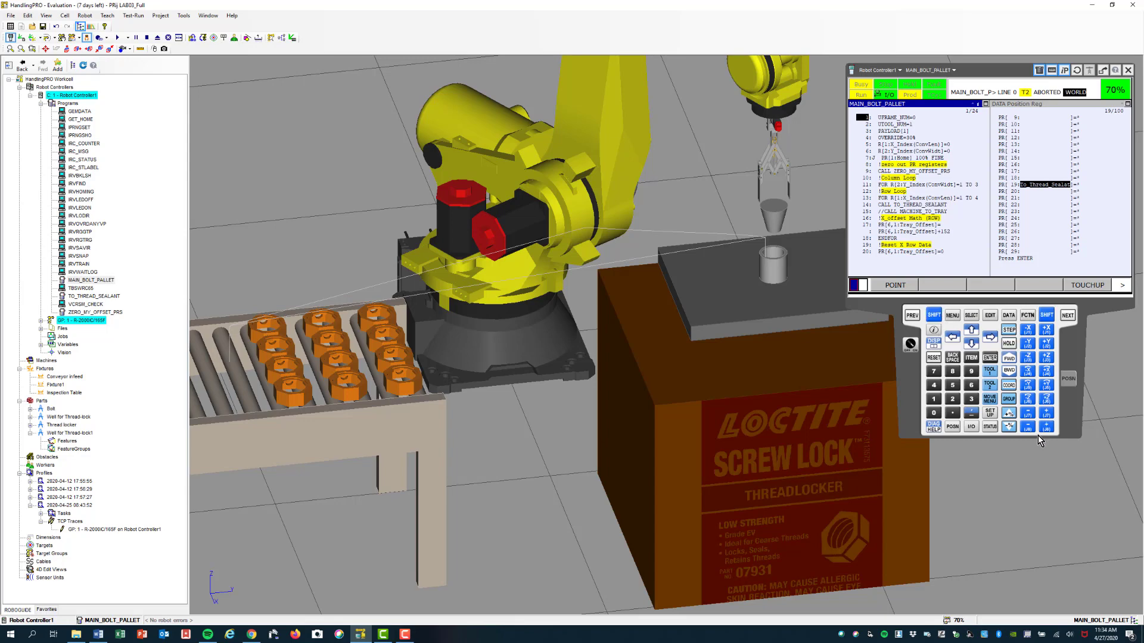
mouse_move(959, 333)
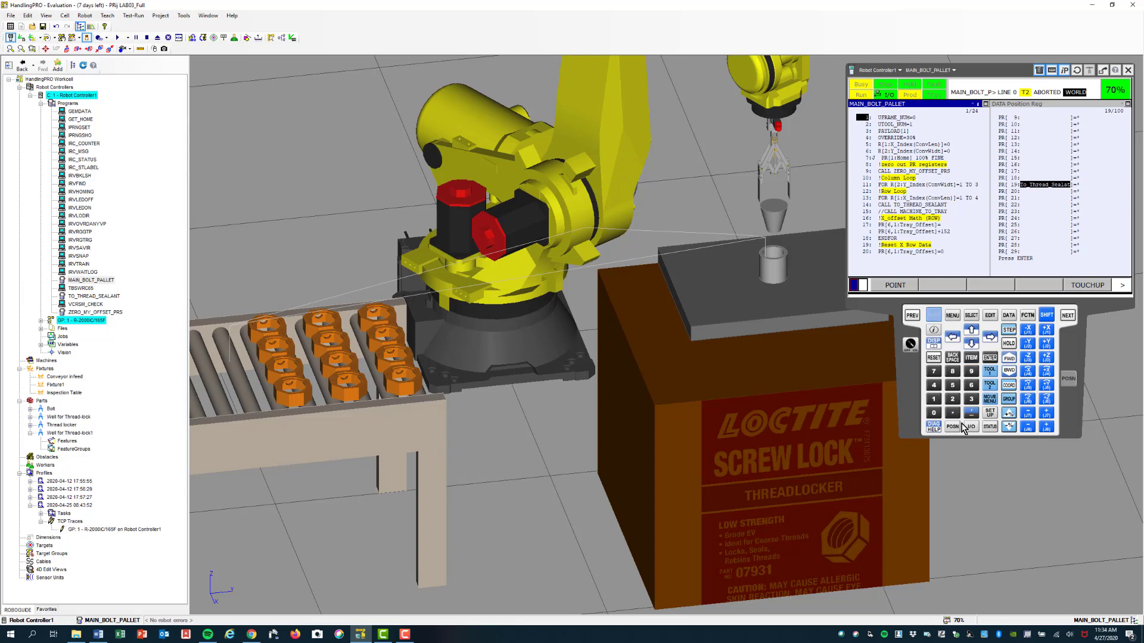
mouse_move(1005, 426)
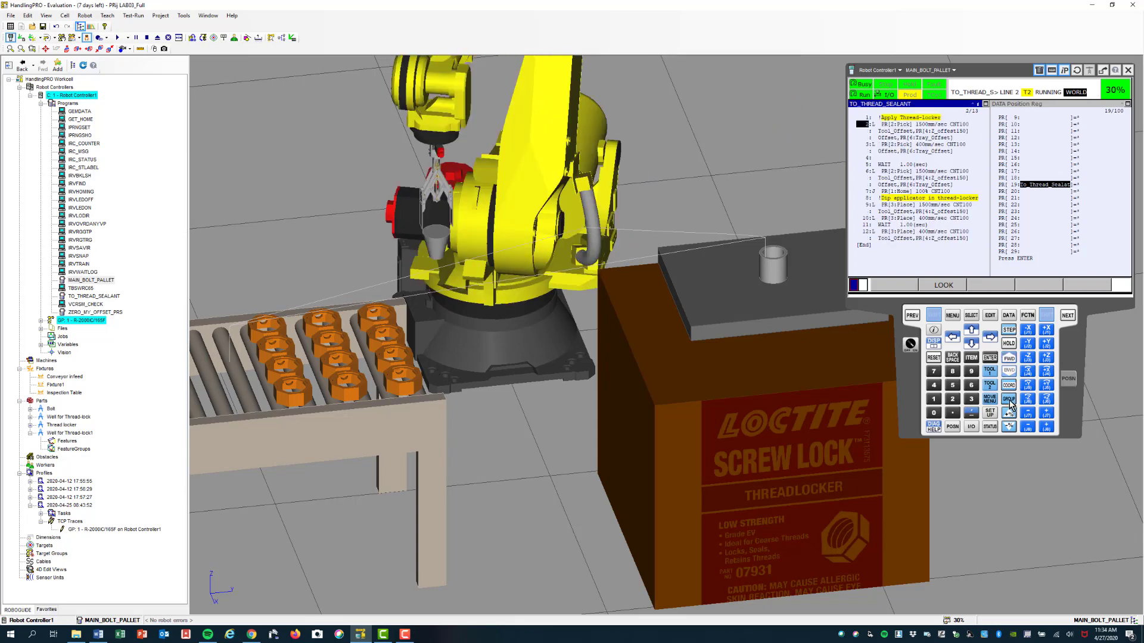
Lower the speed override to 25% and resume TO_THREAD_SEALANT after its pause.
click(1010, 426)
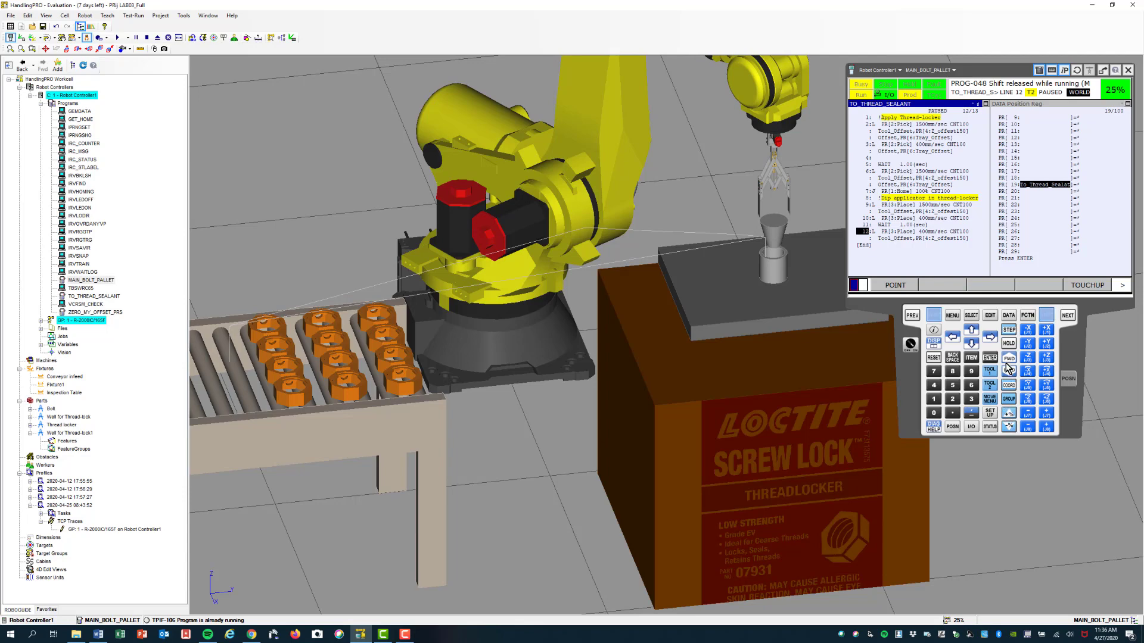
click(1009, 358)
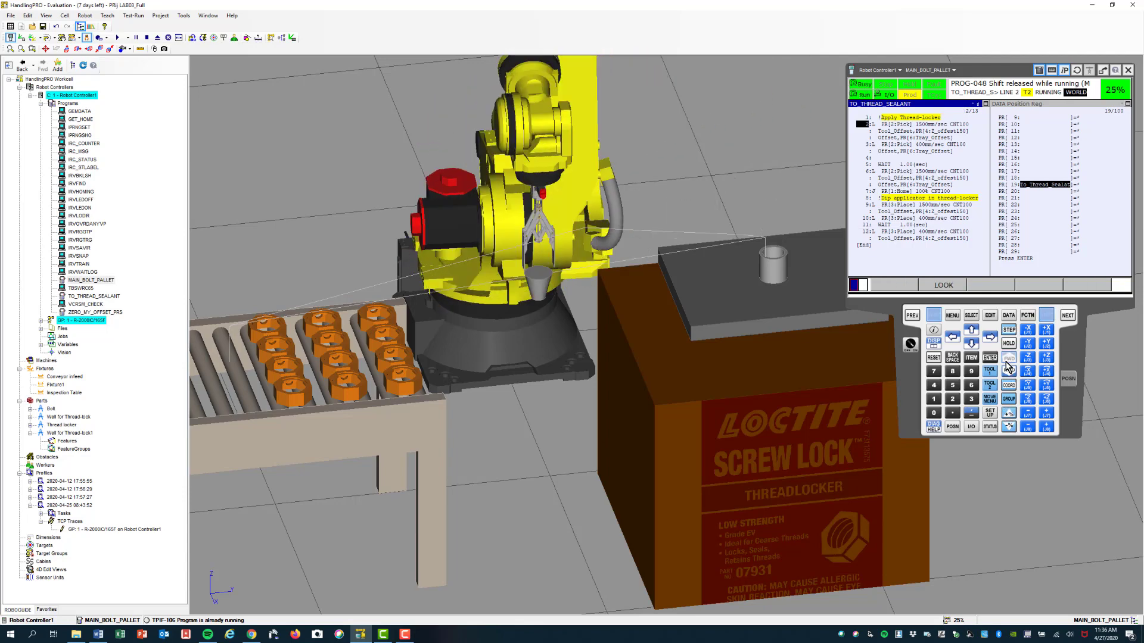